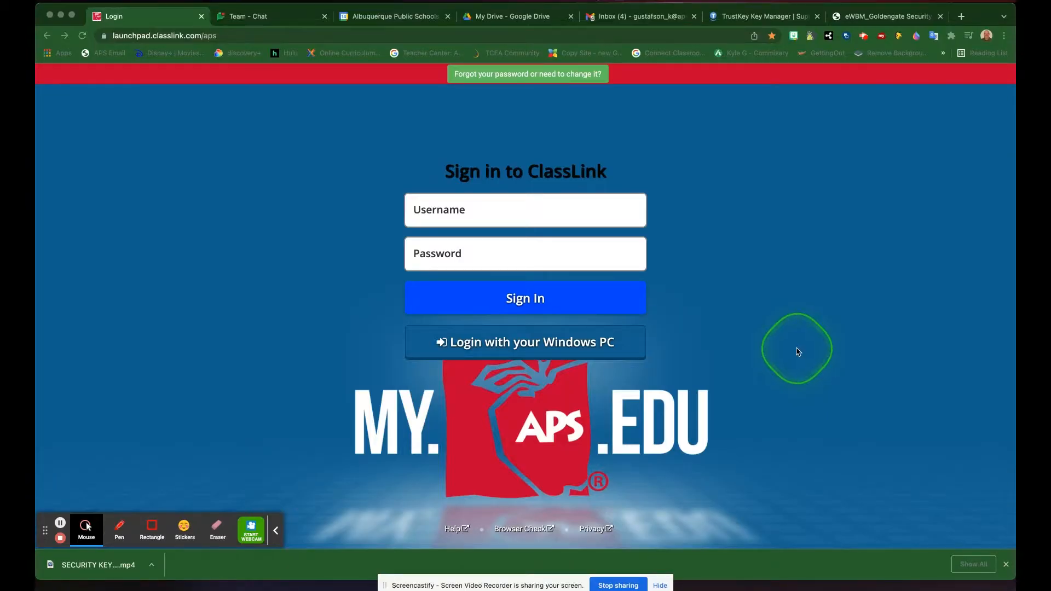
mouse_move(794, 335)
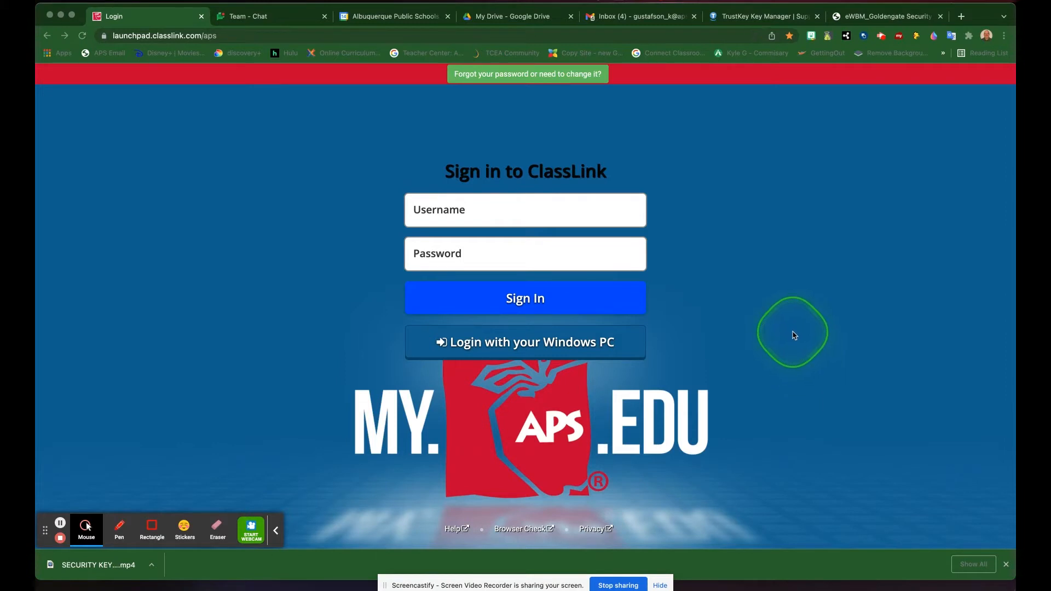
mouse_move(790, 325)
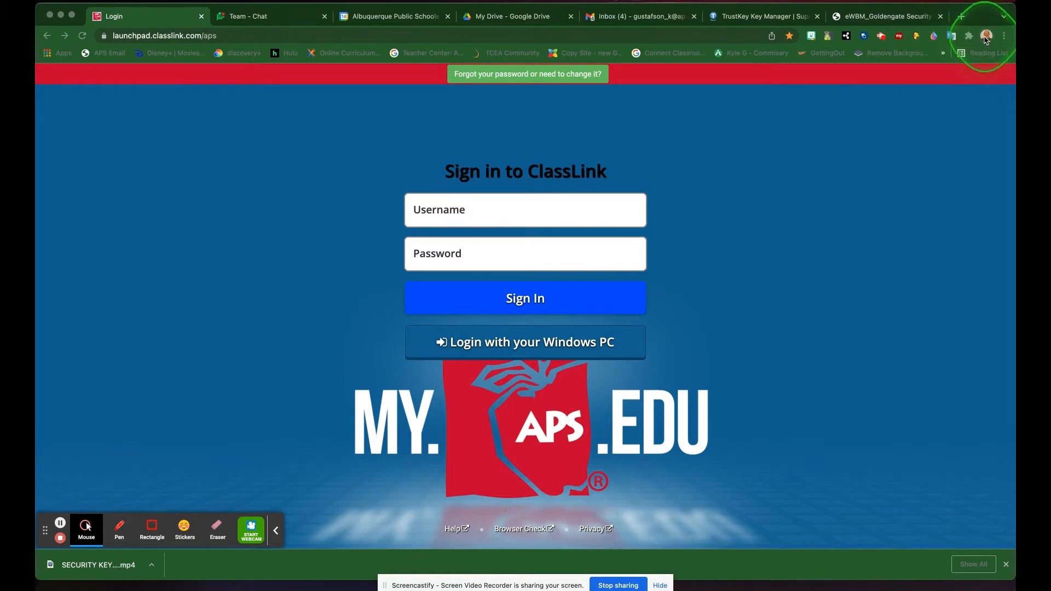
mouse_move(989, 35)
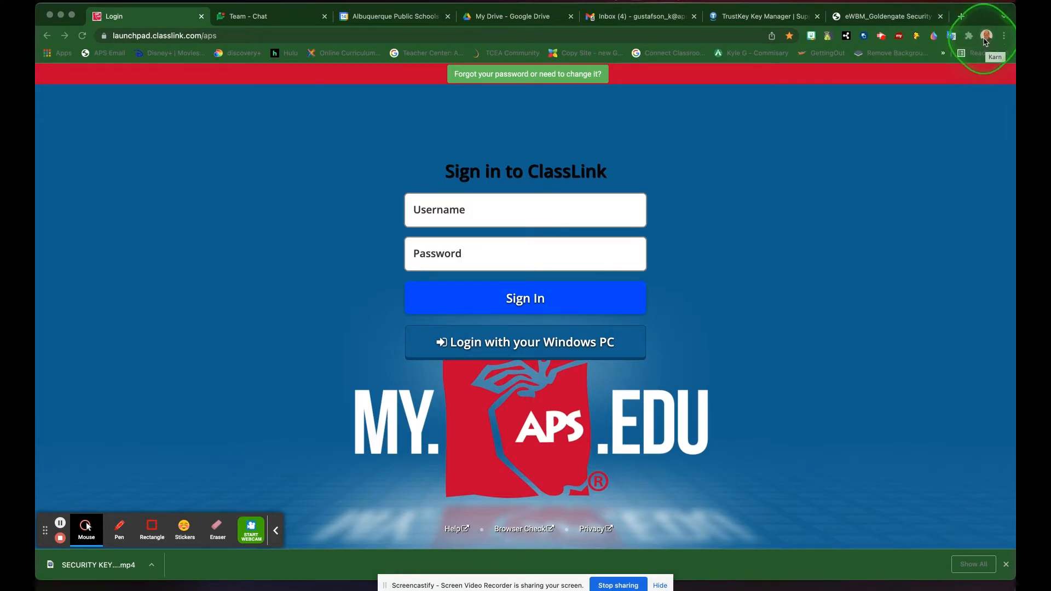
From the Chrome profile menu, open 'Manage your Google Account' in a new tab
click(989, 35)
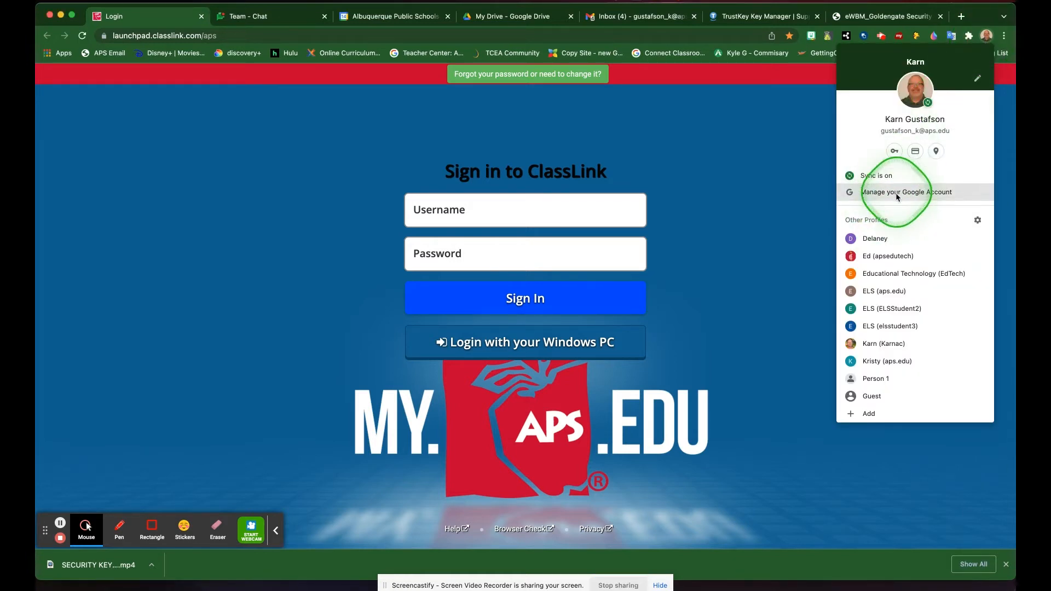
click(906, 191)
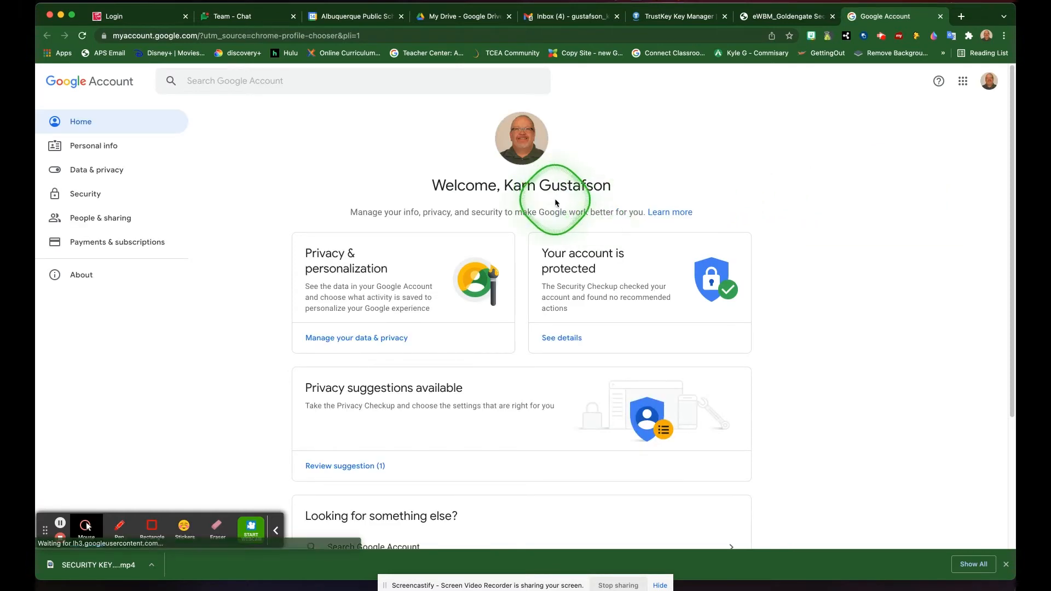
Go to Security and scroll to 'Signing in to Google', where 2-Step Verification is off
click(85, 194)
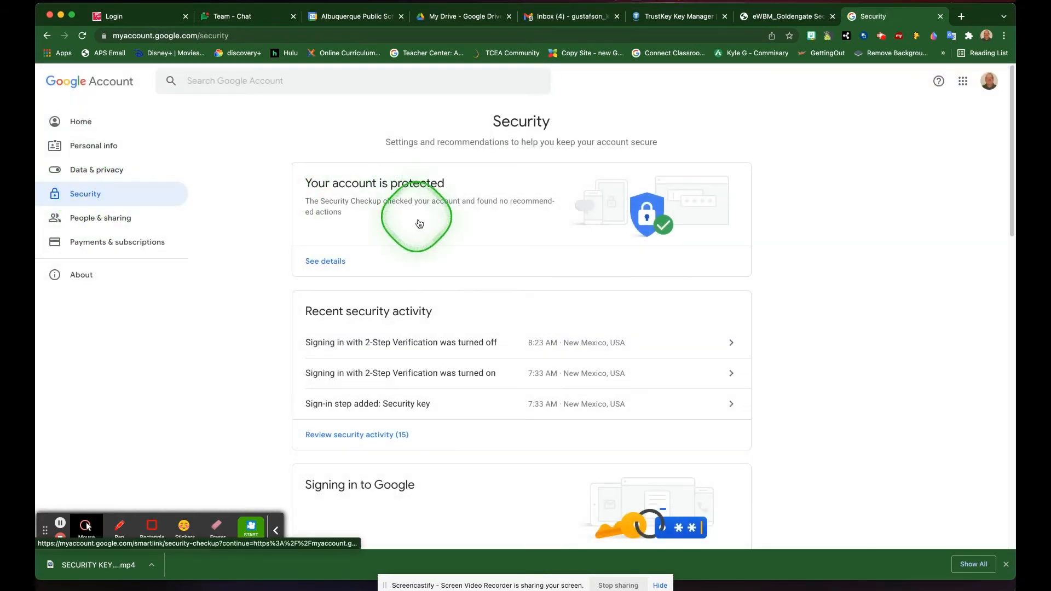
scroll(down, 3)
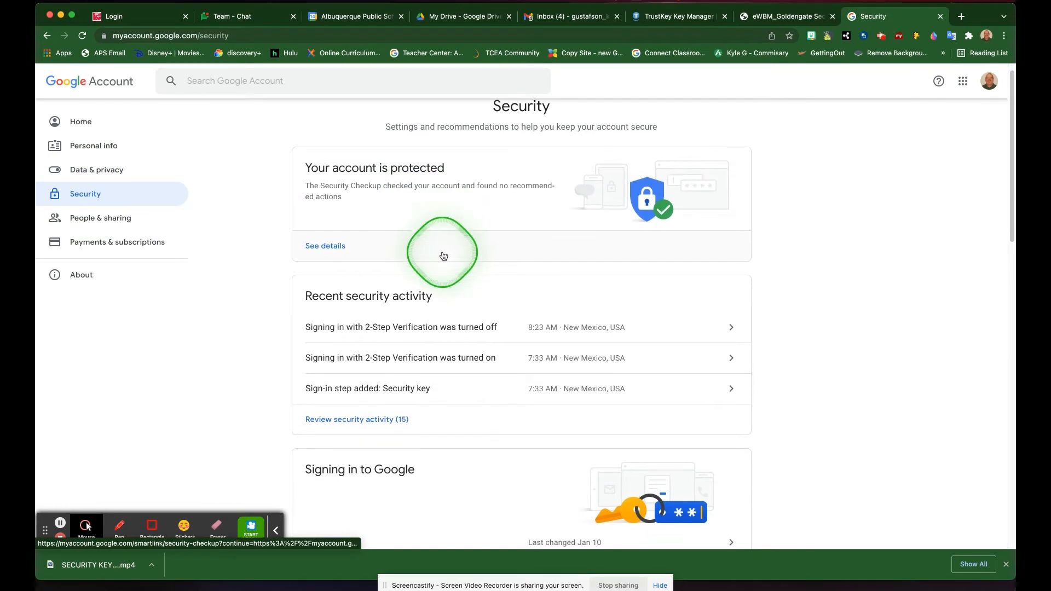
scroll(down, 3)
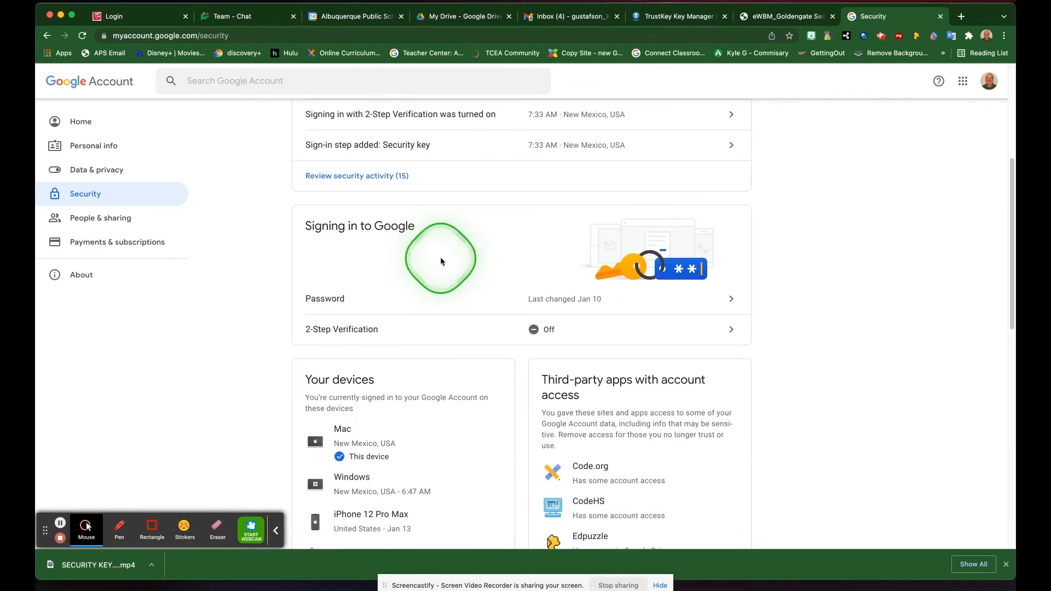
mouse_move(368, 329)
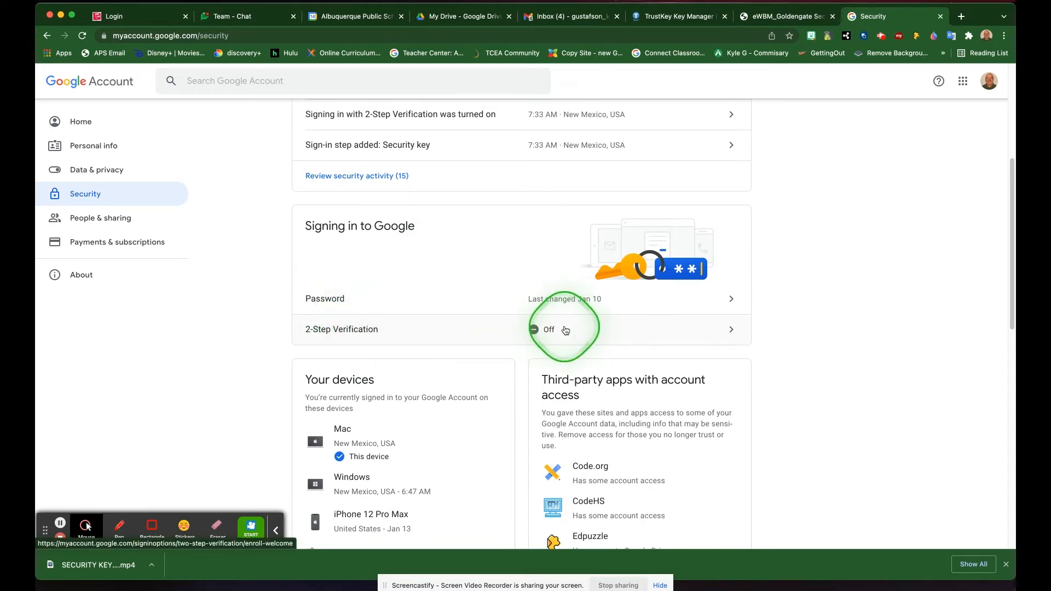
Start the 2-Step Verification setup with Get Started
click(565, 329)
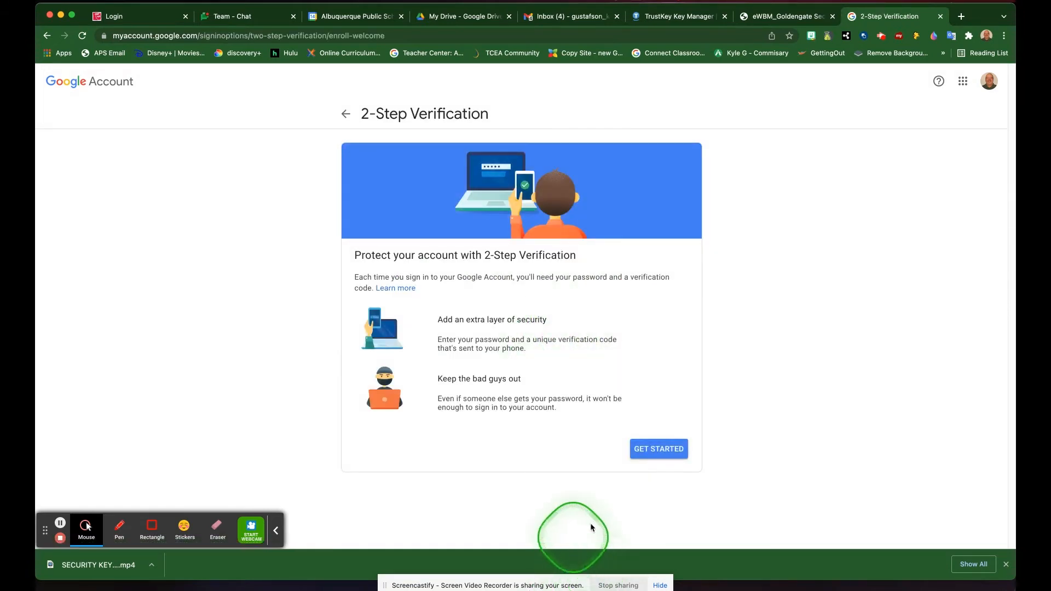
click(658, 449)
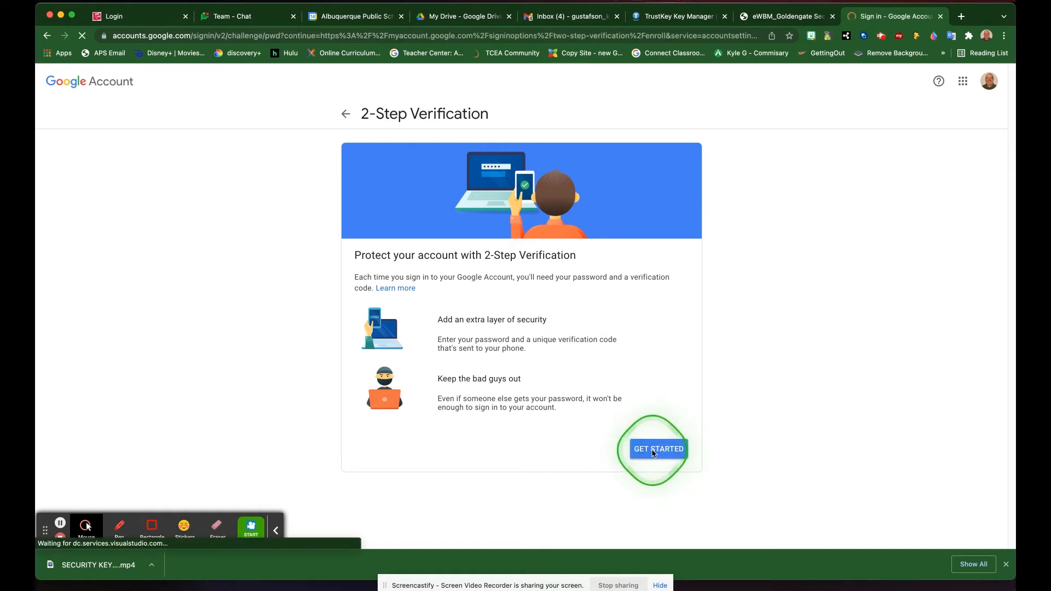
click(658, 449)
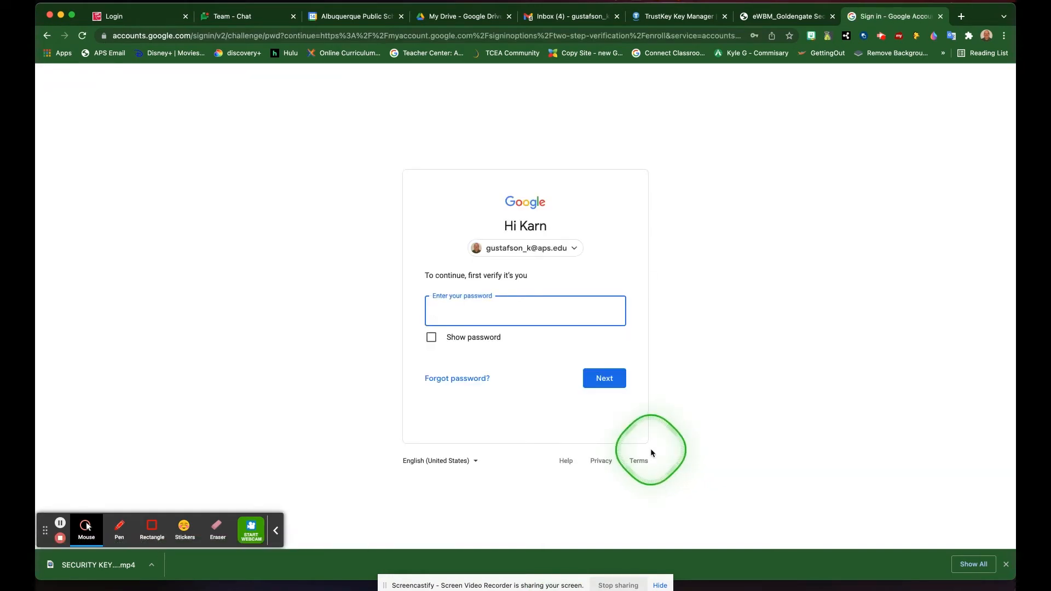
Re-verify identity by entering the account password and submitting it
text(••)
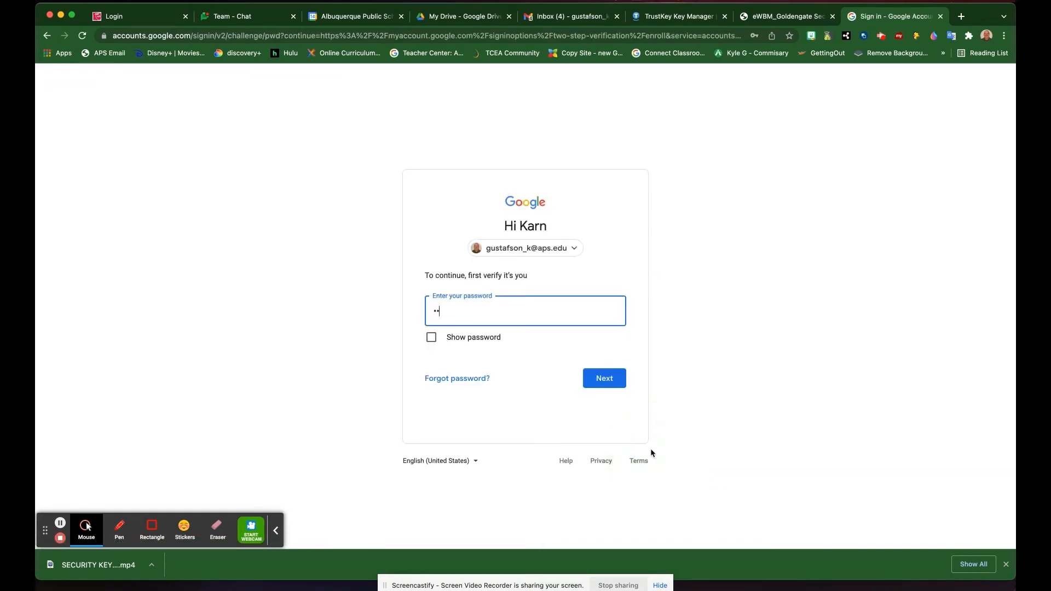
text(password)
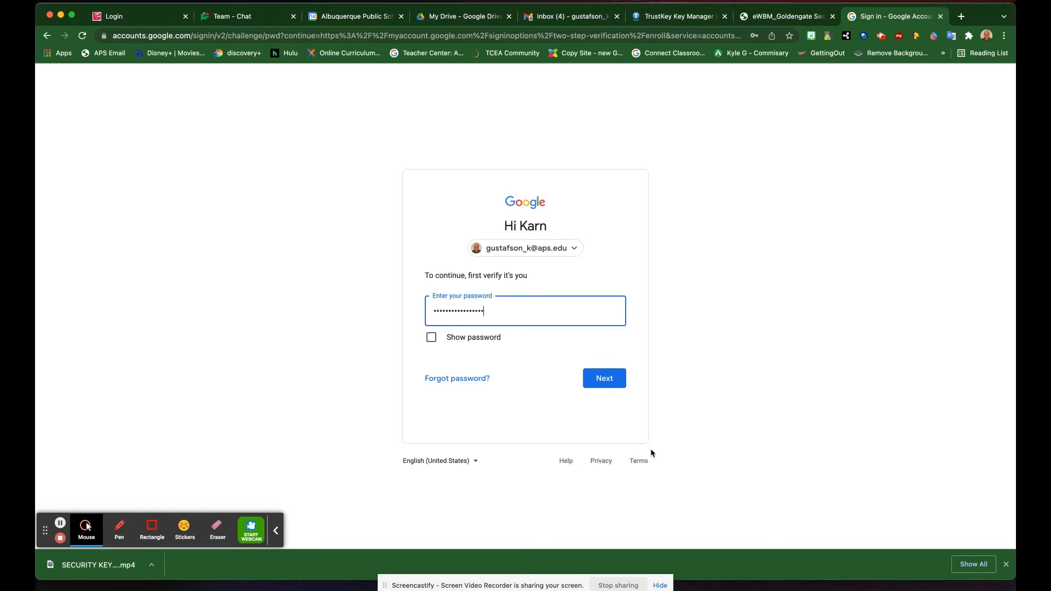
click(604, 378)
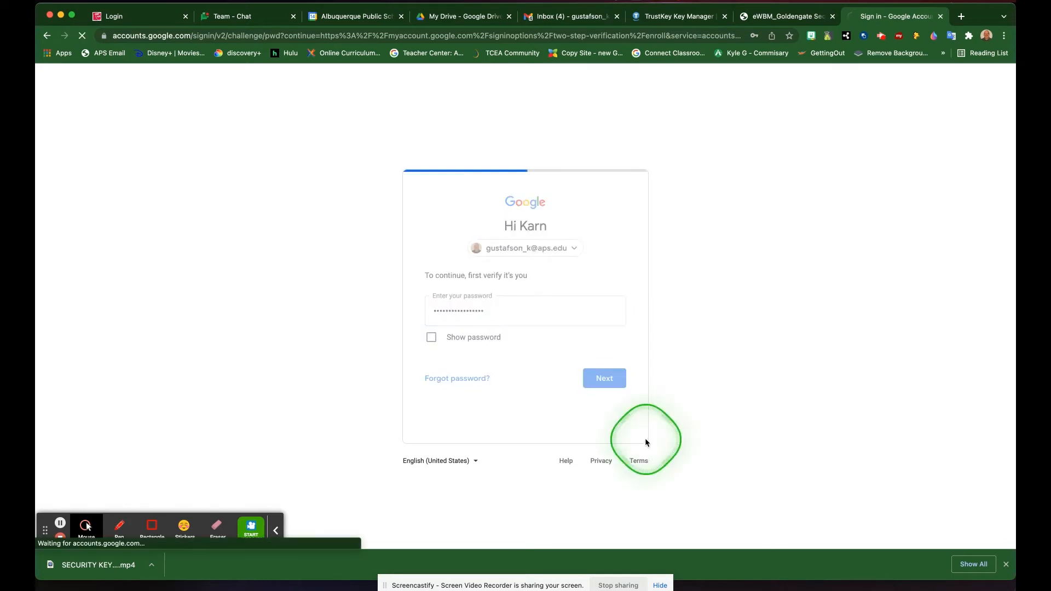
click(605, 379)
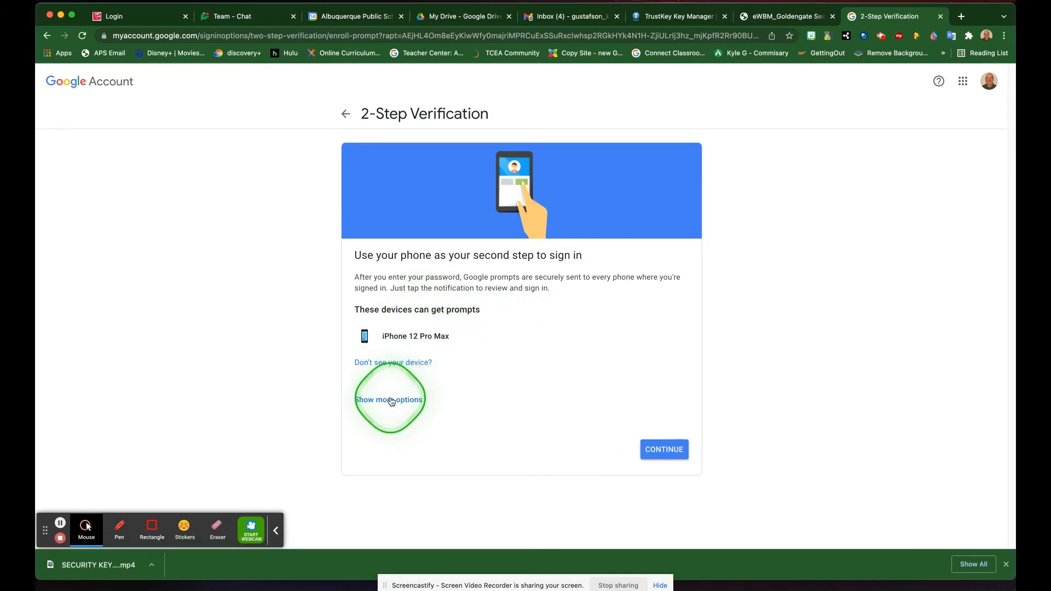
Reveal more second-step options, including security key and text message or voice call
click(389, 400)
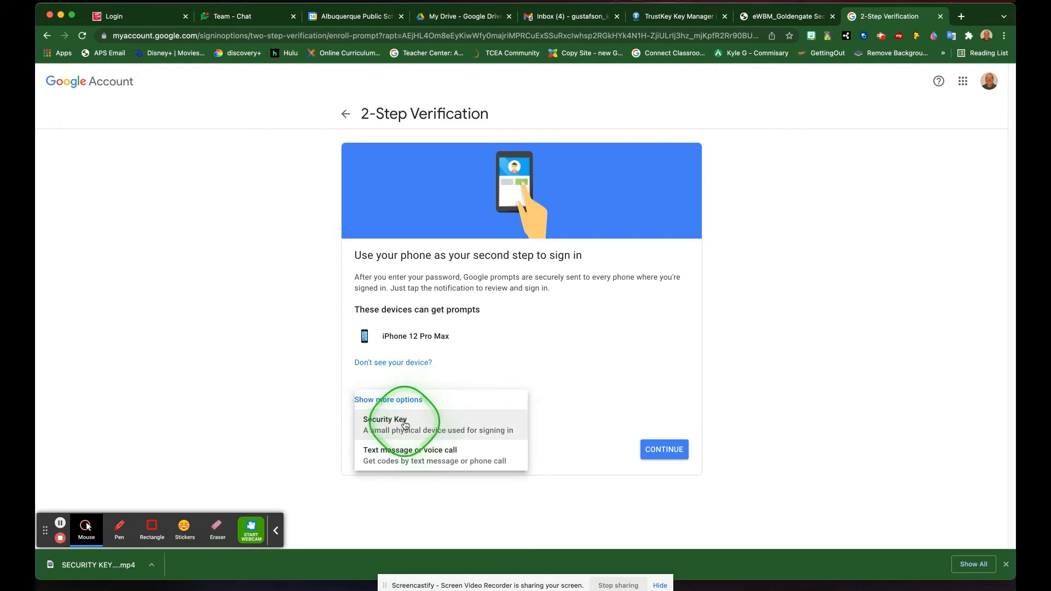
mouse_move(391, 441)
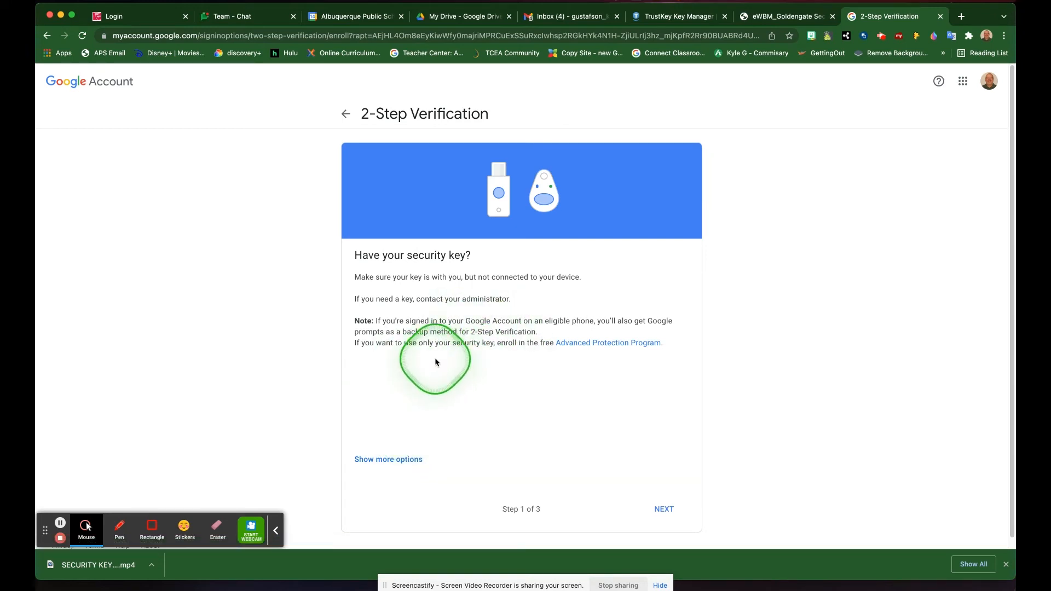
mouse_move(656, 480)
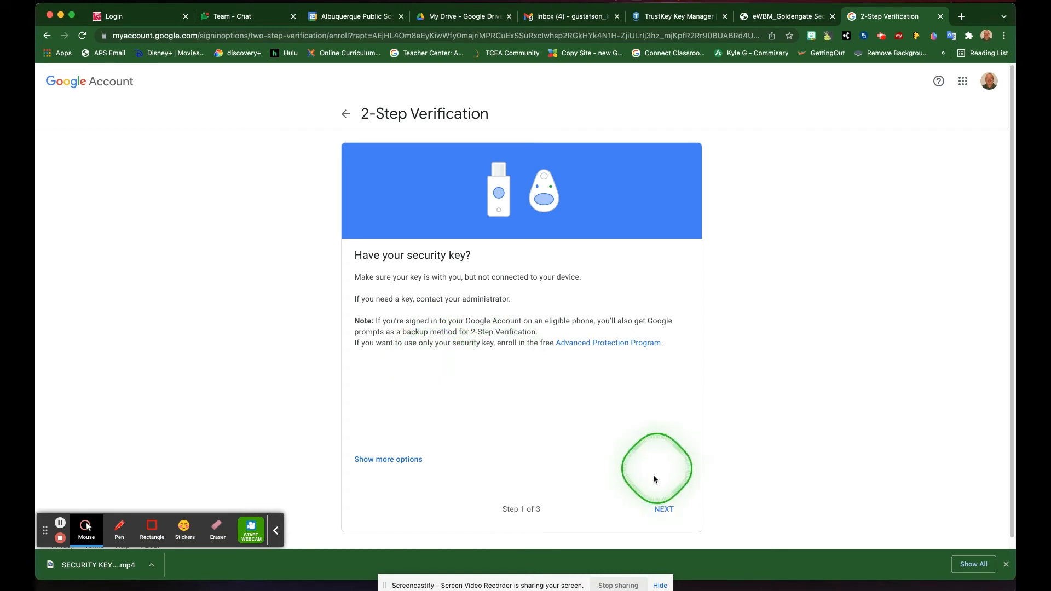
Register the security key, allowing the site to read its model, and finish setup
click(664, 509)
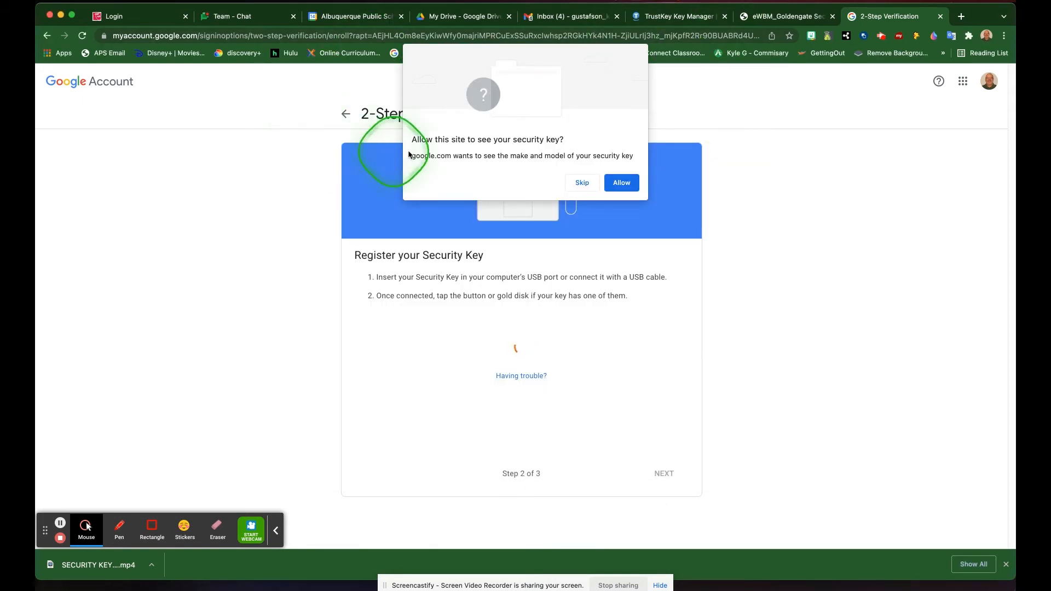
click(621, 182)
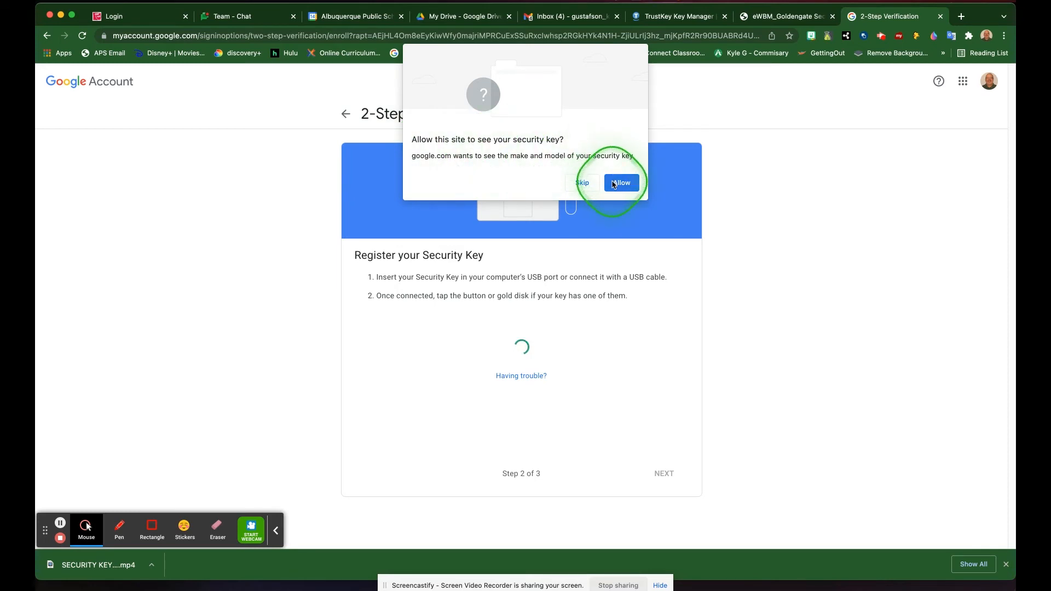
click(621, 182)
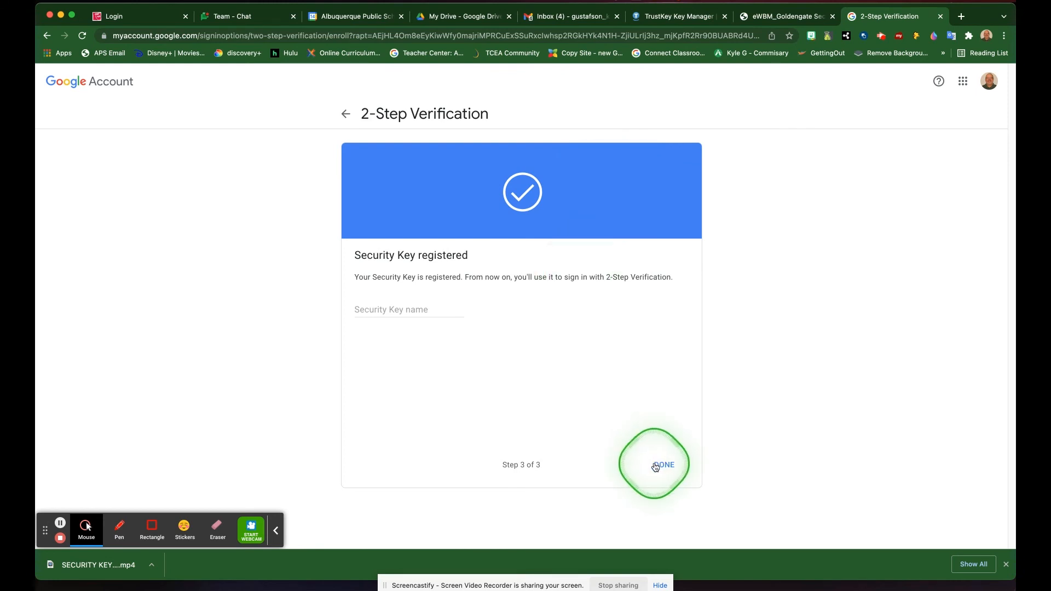
click(666, 465)
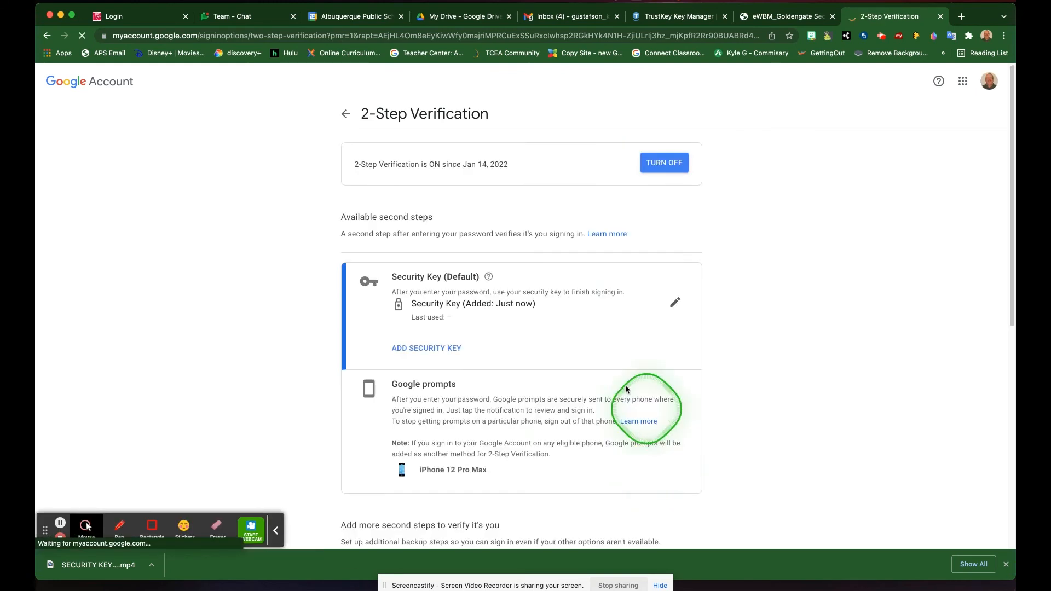